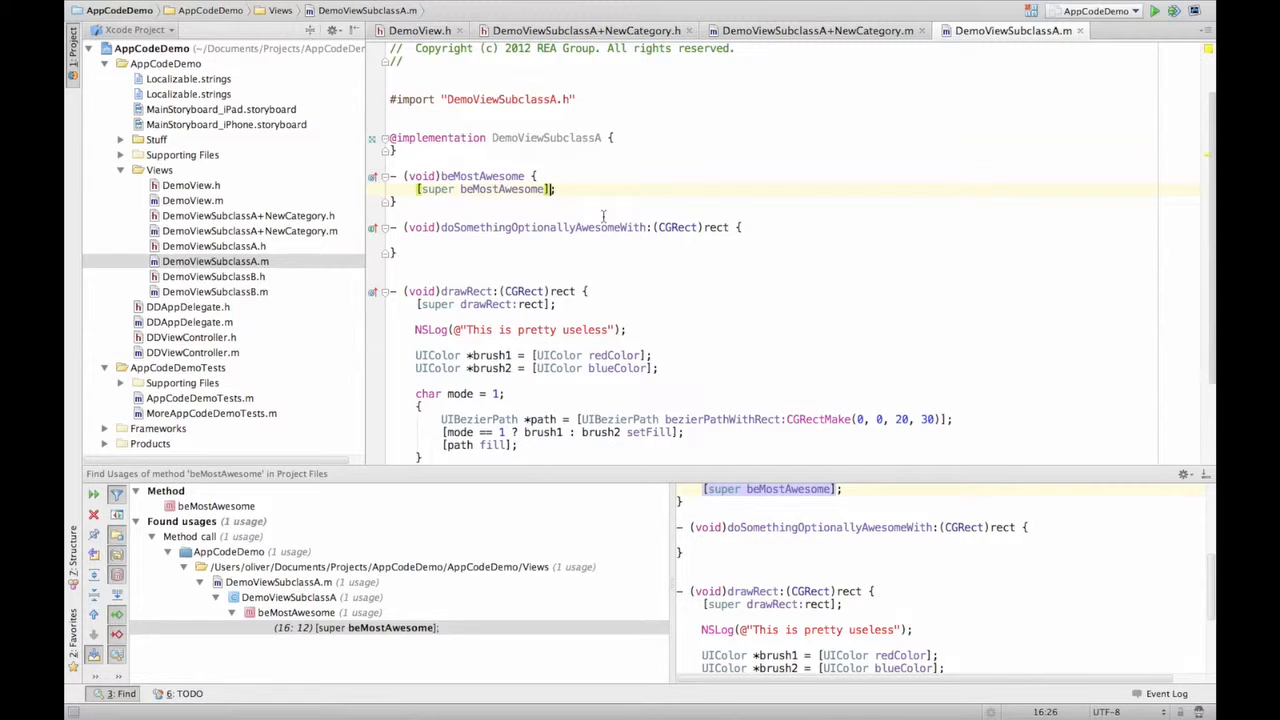
Jump from the CGRectMake call in drawRect to its CGGeometry.h declaration, then return to DemoViewSubclassA.m
{"action": "left_click", "coordinate": [656, 228]}
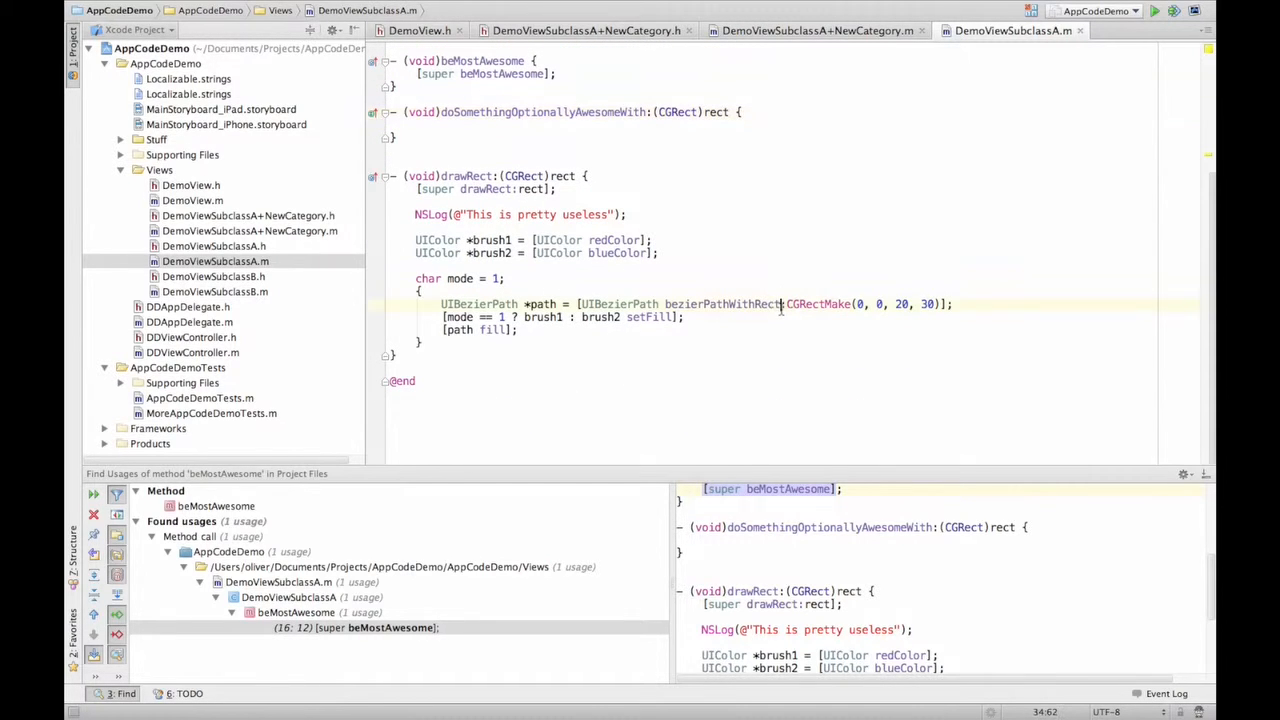
{"action": "mouse_move", "coordinate": [784, 304]}
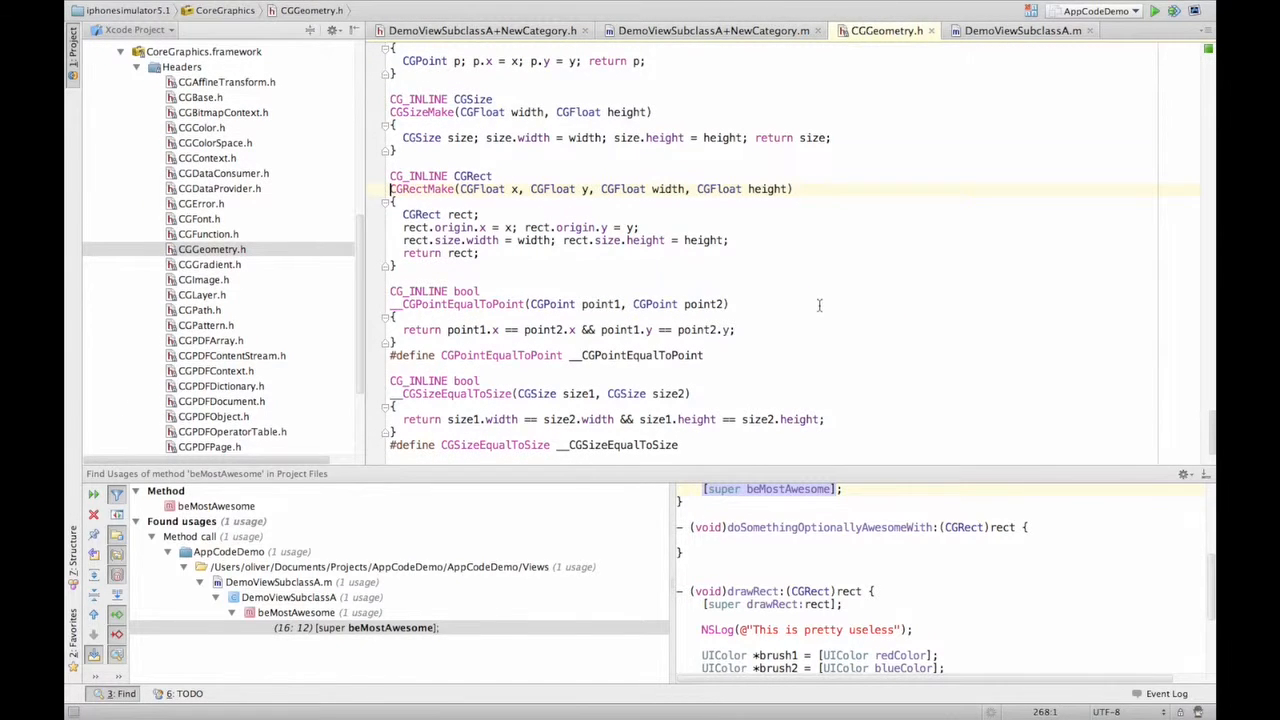
{"action": "left_click", "coordinate": [1020, 30]}
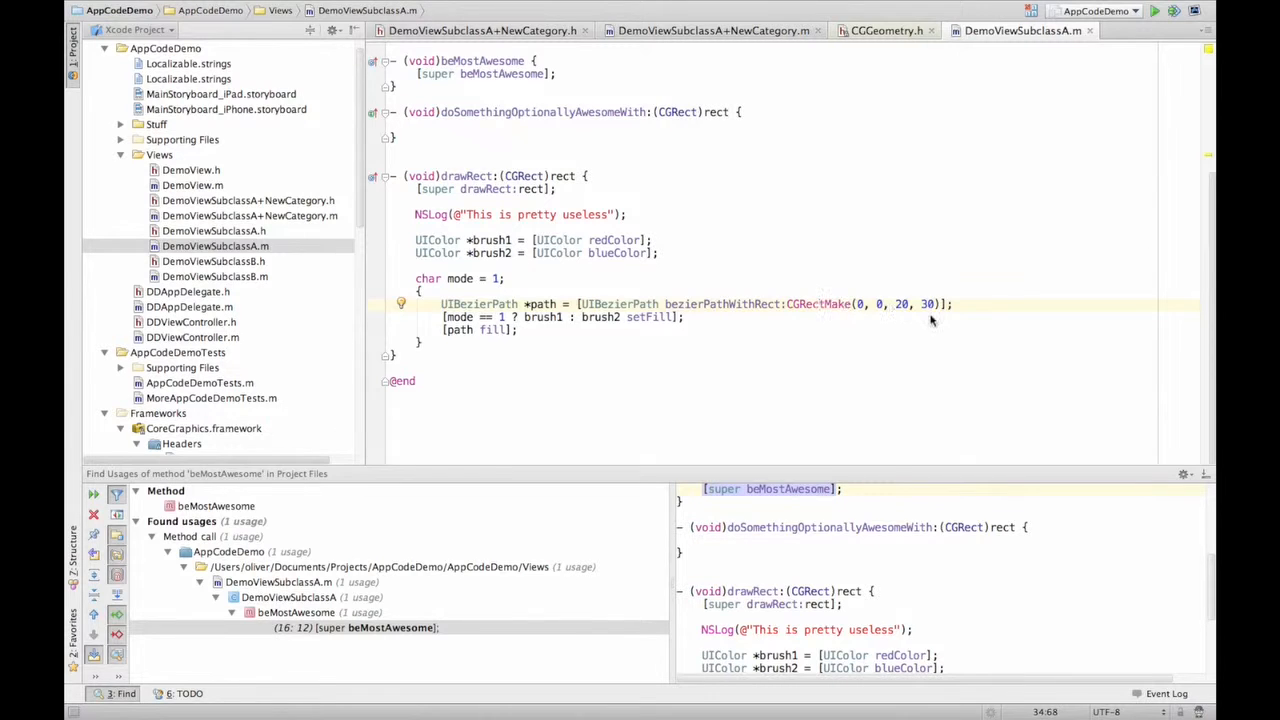